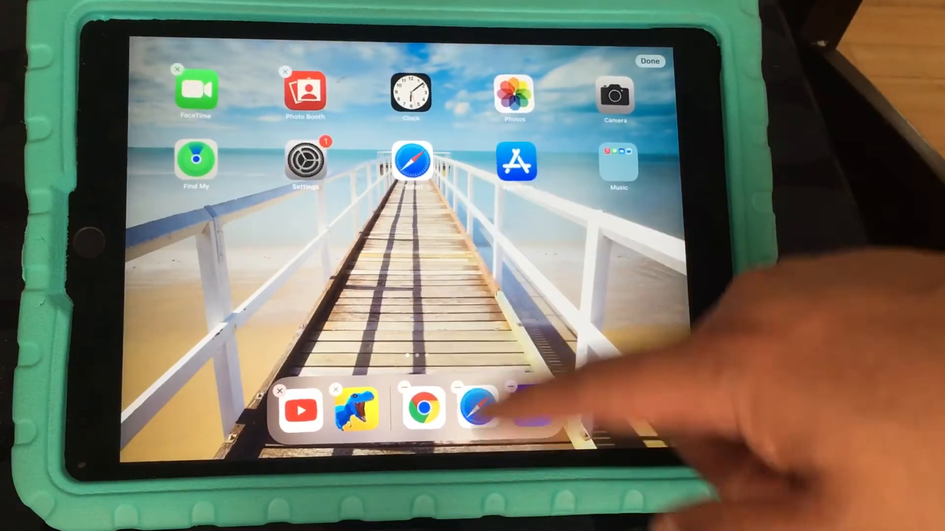
Bring YouTube full screen and float a Chrome window showing Google's start page over it
click(650, 61)
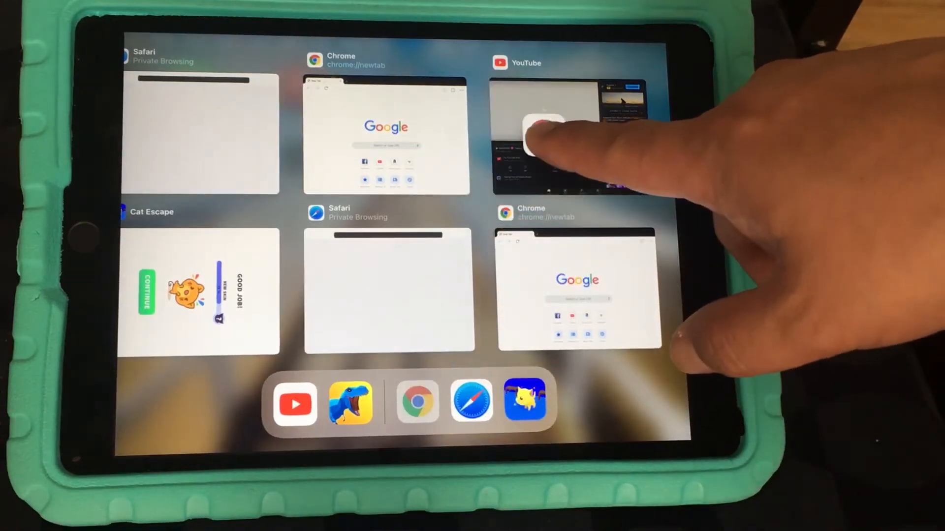
click(560, 120)
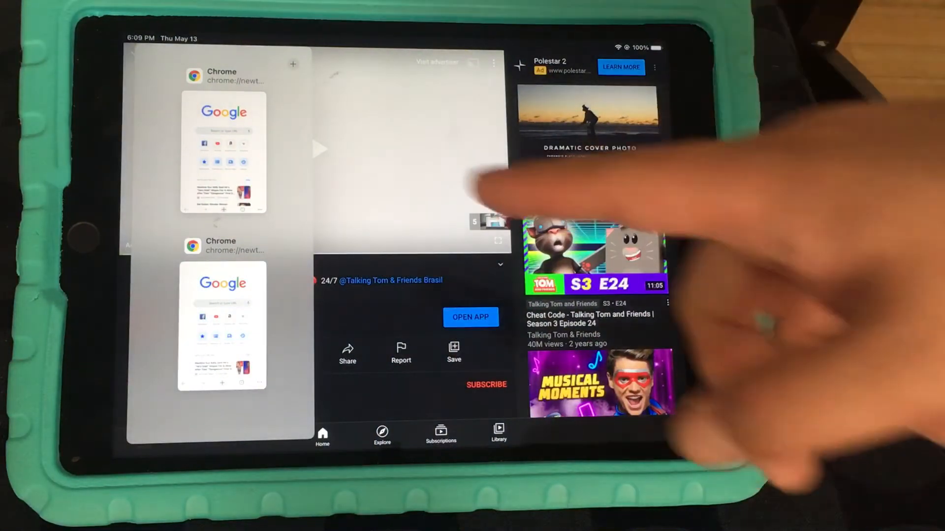
click(224, 150)
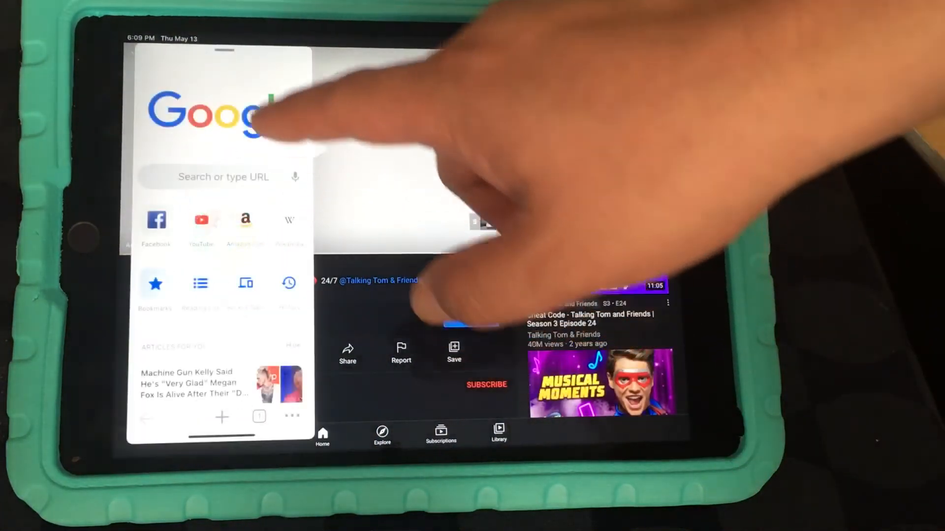